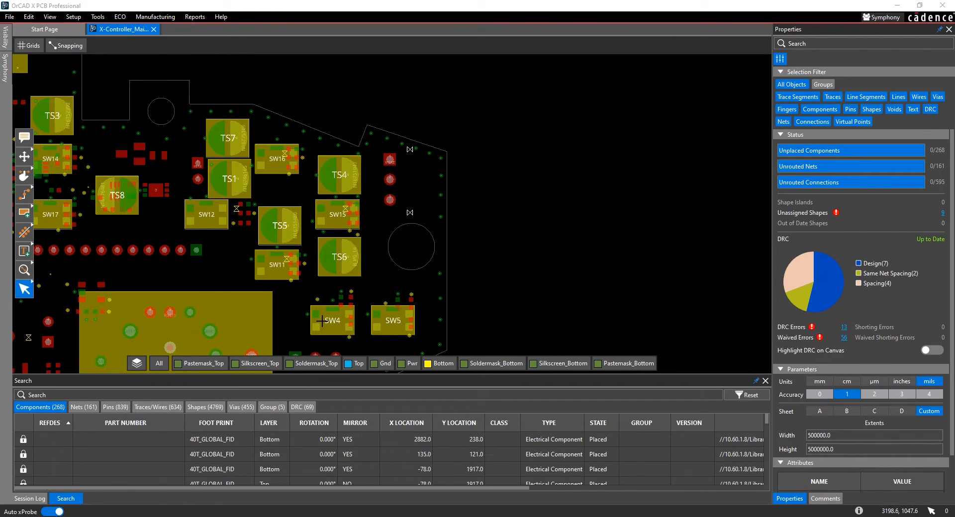
pyautogui.moveTo(322, 322)
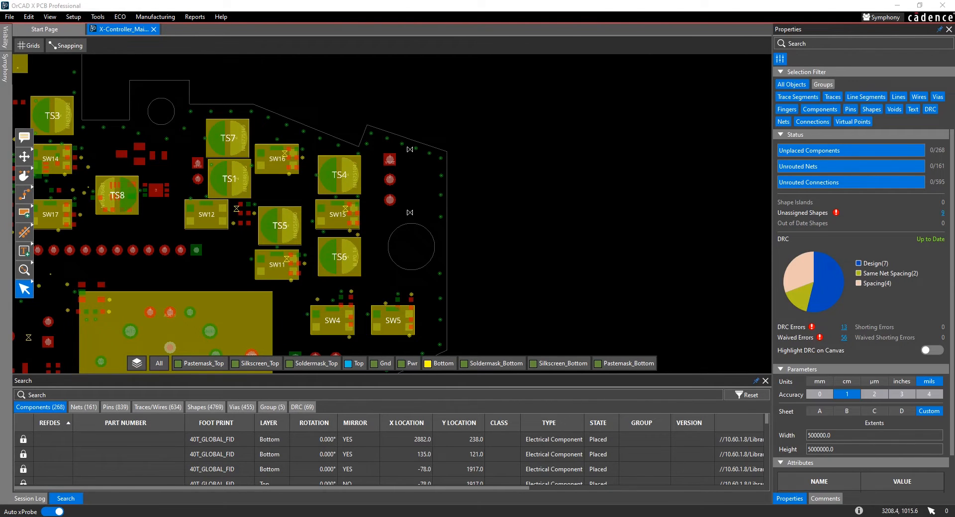
pyautogui.moveTo(348, 322)
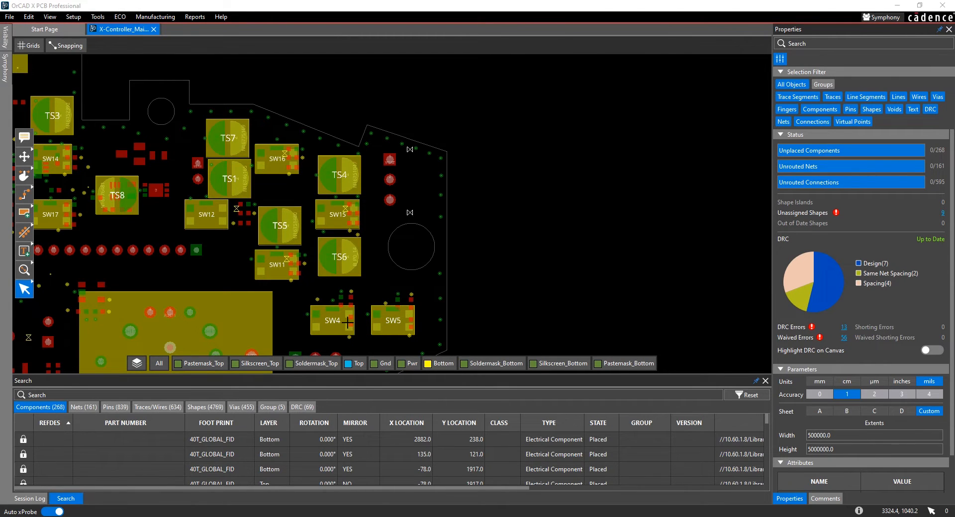
pyautogui.moveTo(331, 321)
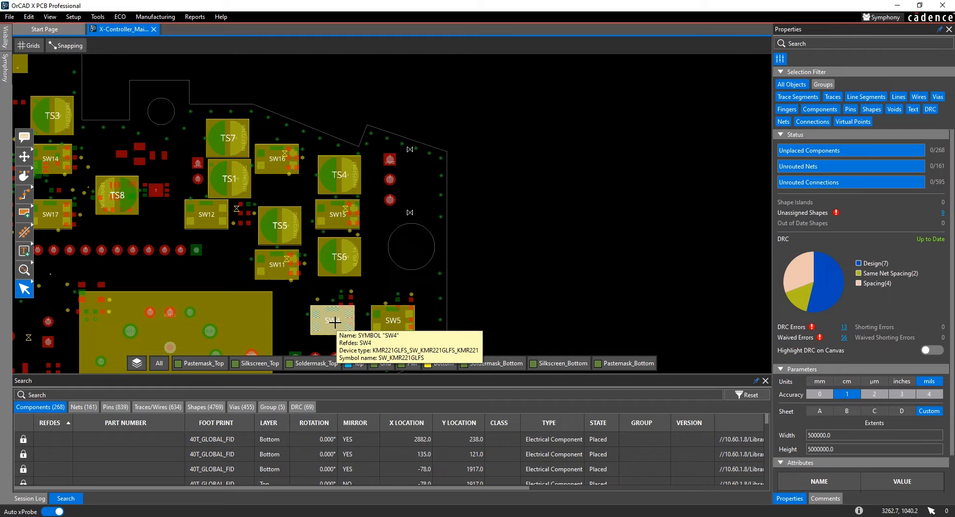
# Choose Edit Footprint (SW_KMR221GLFS) from SW4's context menu.
pyautogui.rightClick(331, 321)
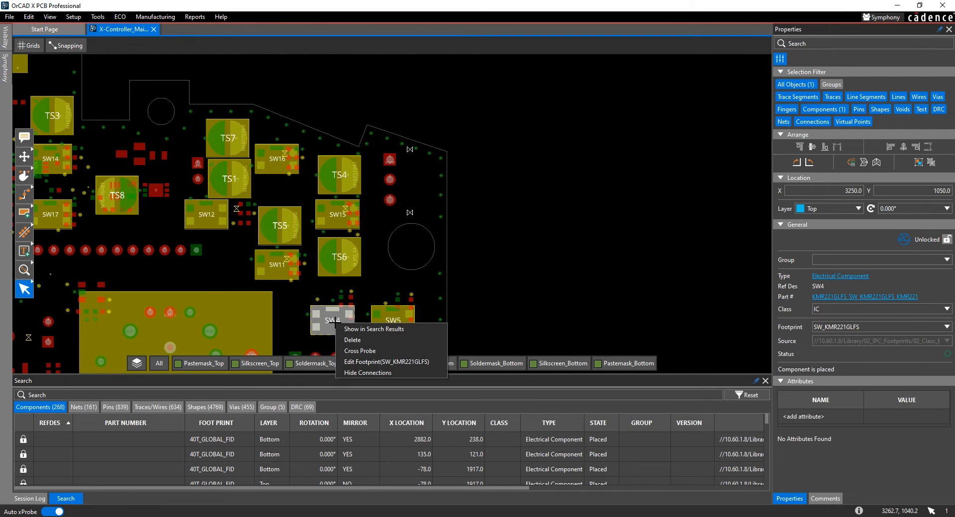
pyautogui.moveTo(387, 362)
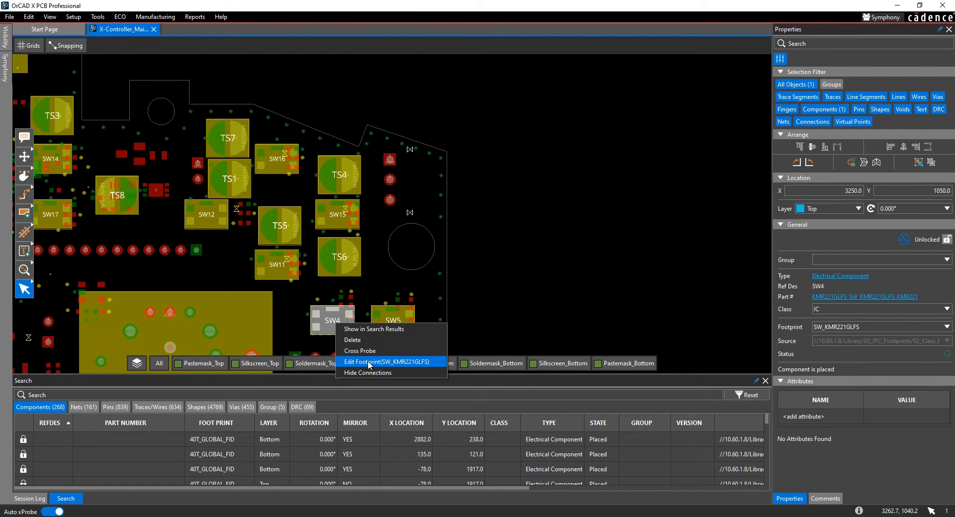
pyautogui.click(376, 361)
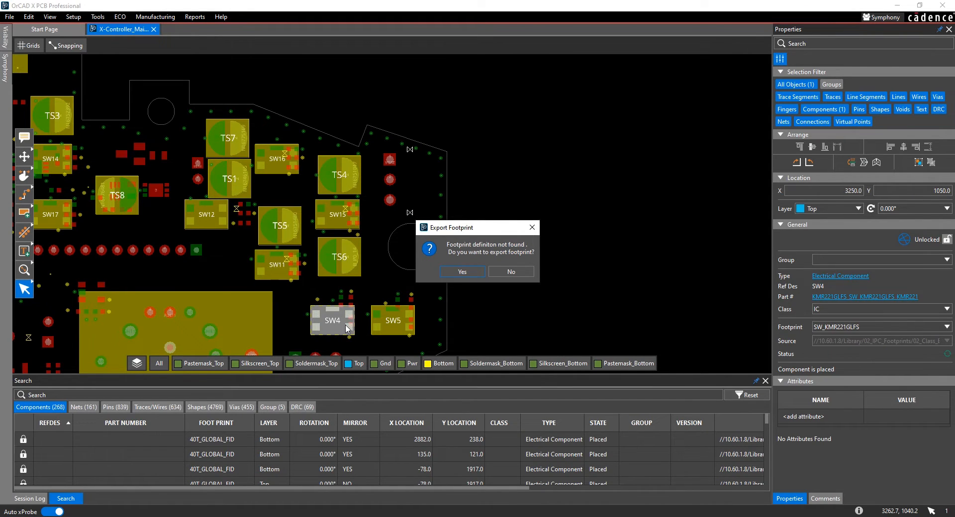
pyautogui.moveTo(402, 290)
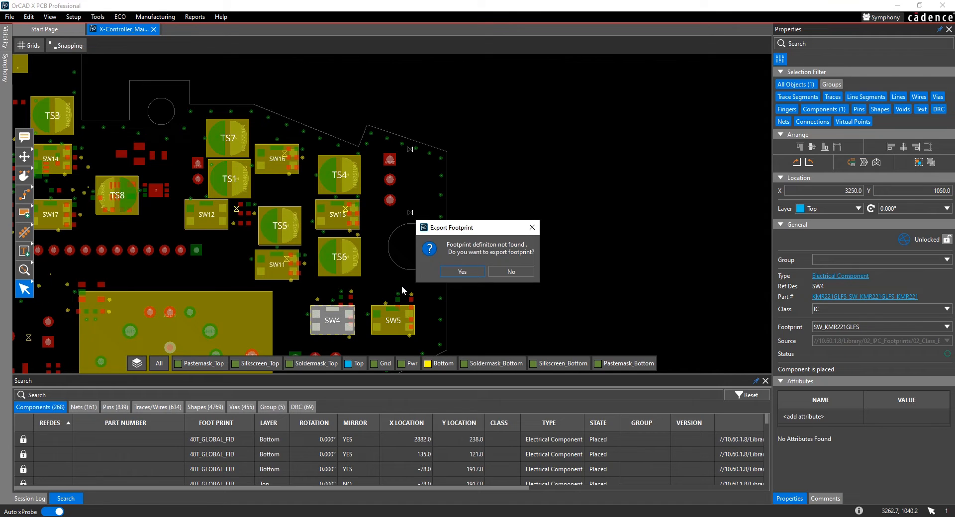
pyautogui.moveTo(423, 279)
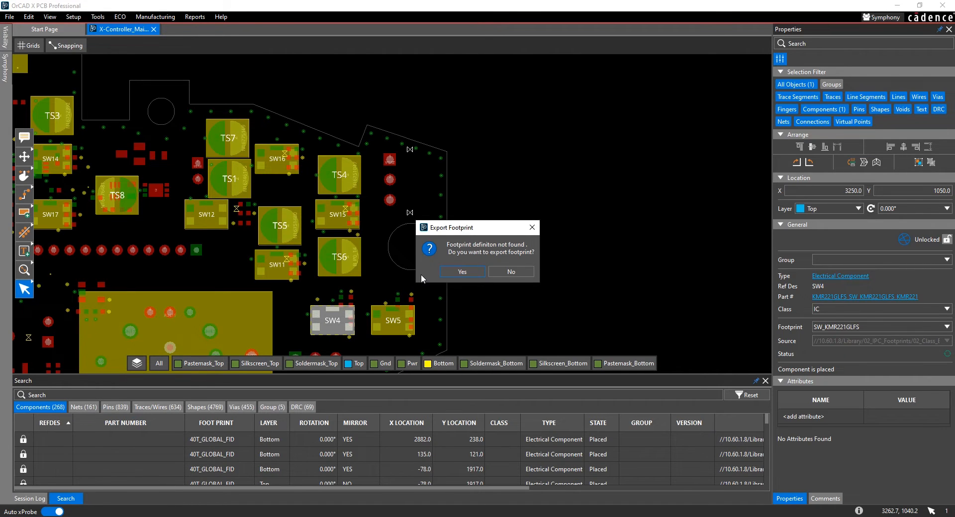
pyautogui.moveTo(327, 321)
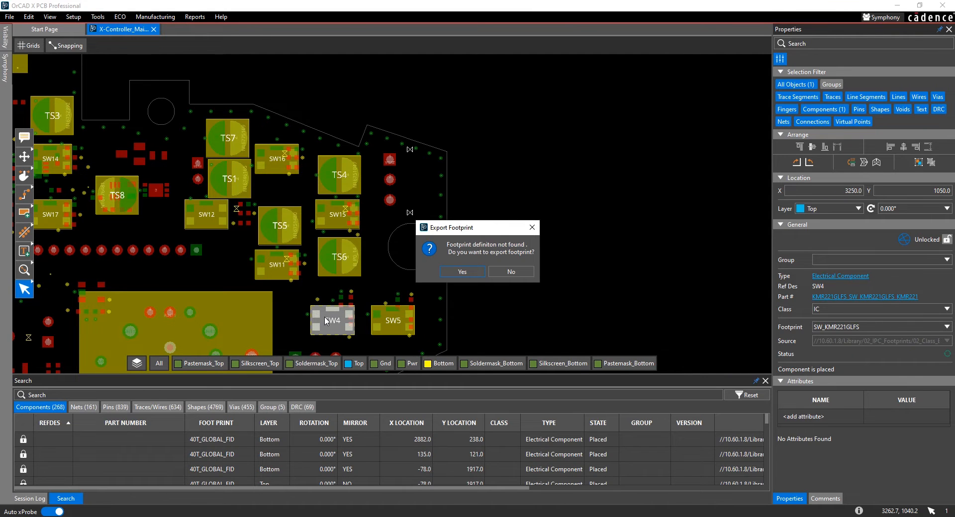
pyautogui.moveTo(363, 281)
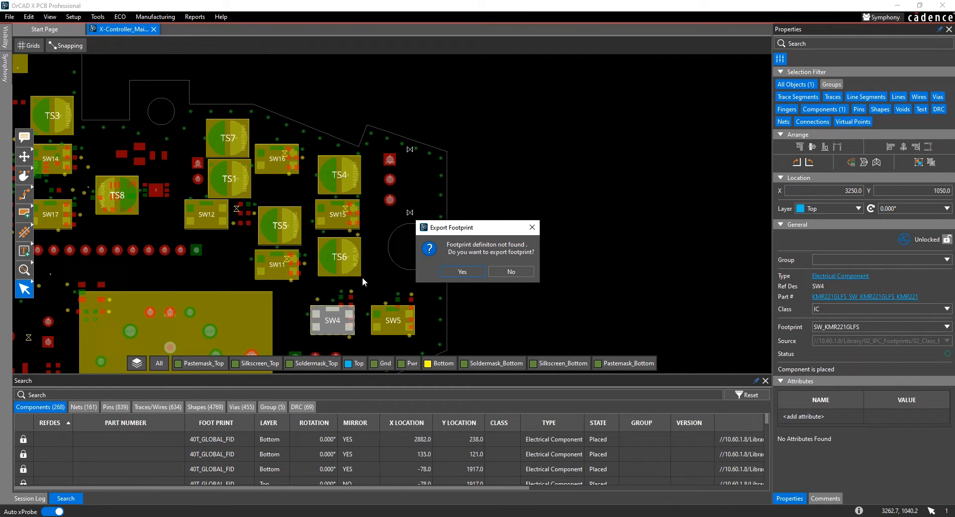
# Confirm exporting the SW_KMR221GLFS footprint to open the Footprint Editor.
pyautogui.click(461, 272)
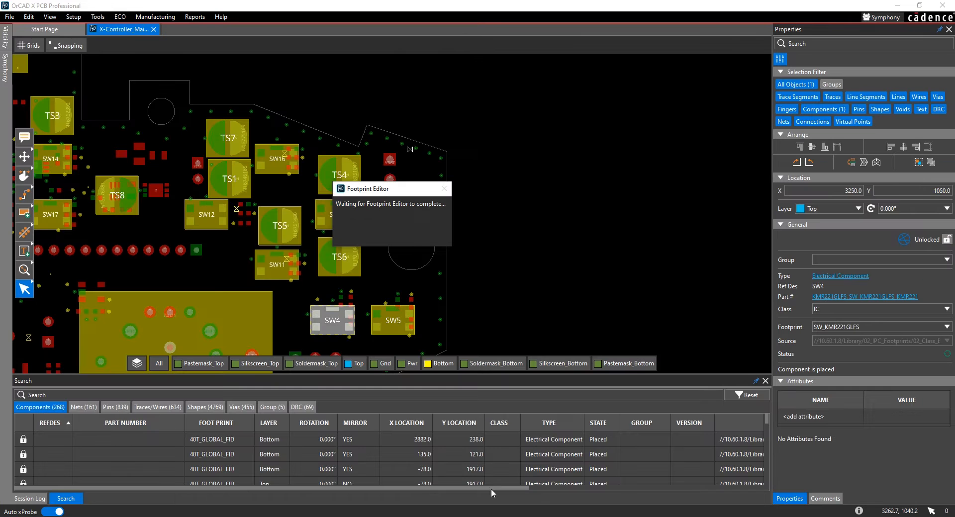
pyautogui.moveTo(583, 170)
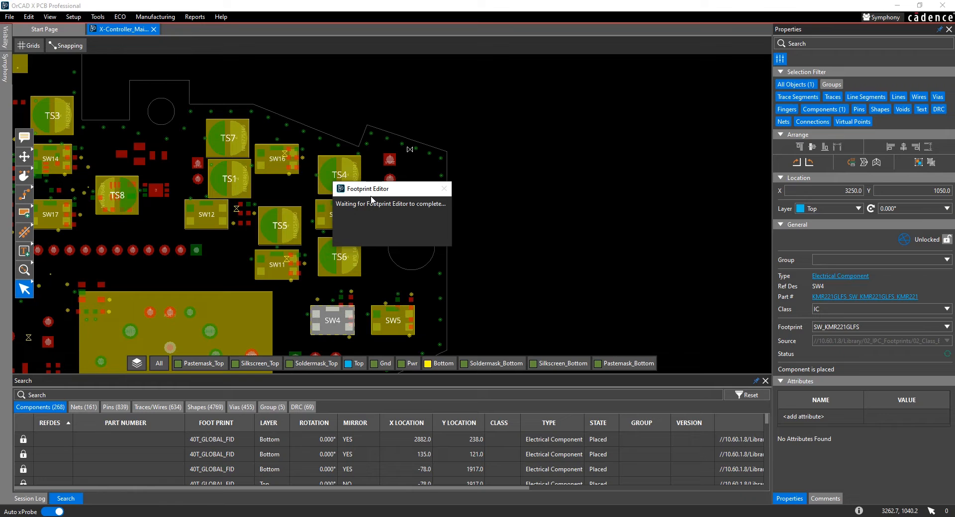
pyautogui.moveTo(323, 326)
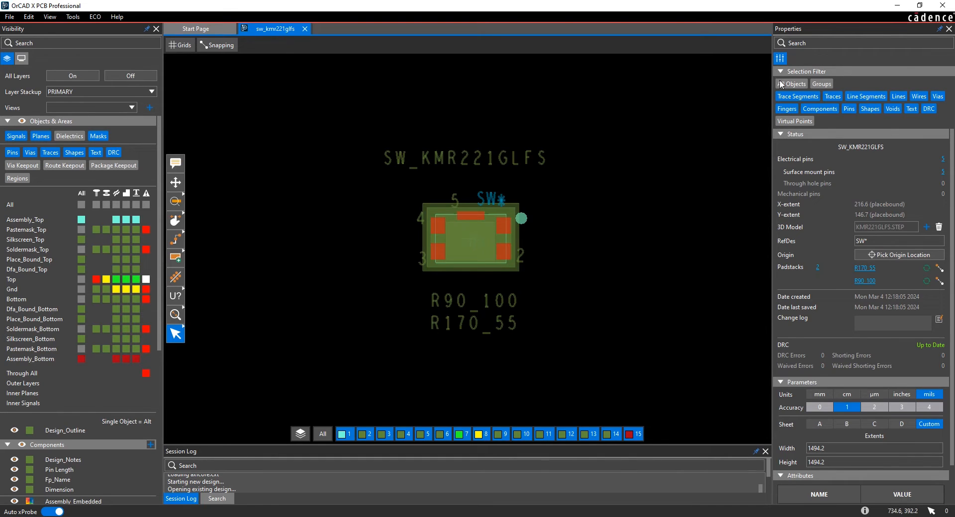
# Filter selection to Pins and move pin 4 further left.
pyautogui.click(795, 83)
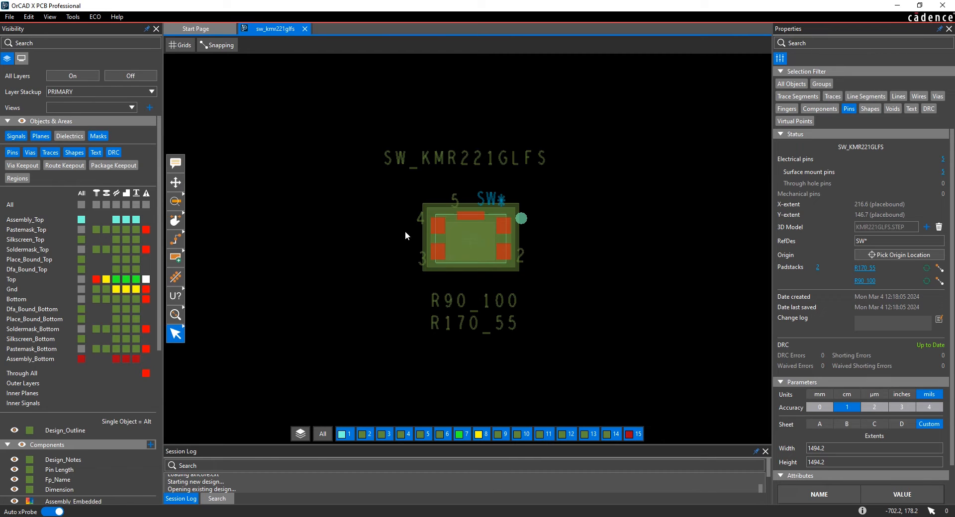
pyautogui.click(432, 218)
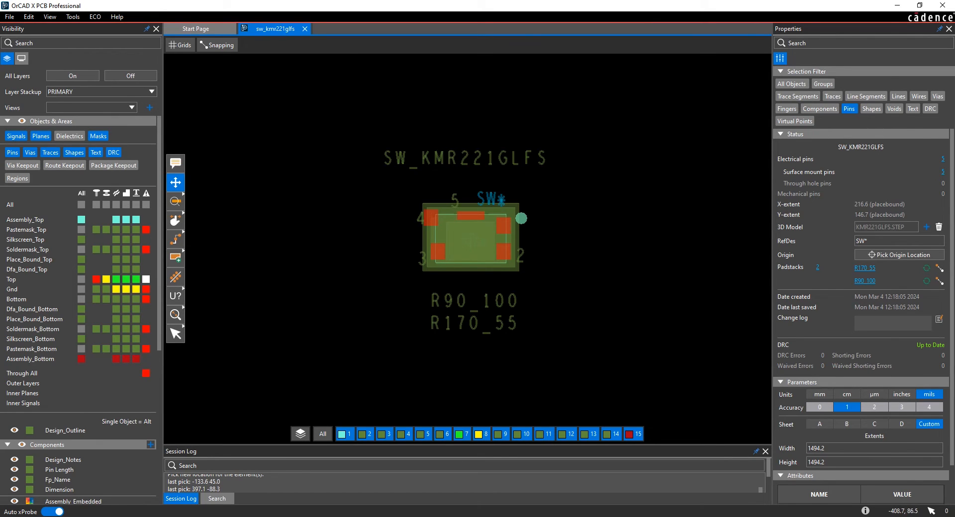
# Exit the footprint editor via File > Exit, saving the SW_KMR221GLFS changes.
pyautogui.click(10, 16)
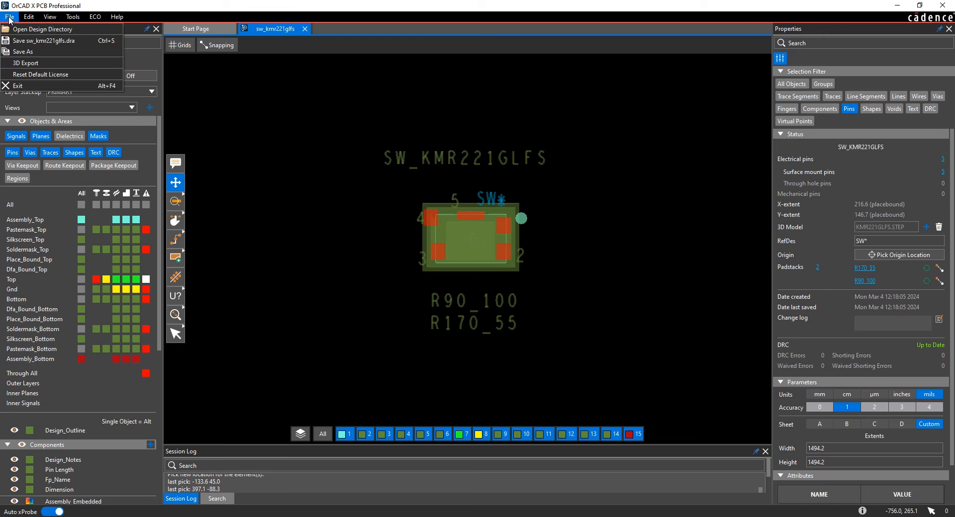
pyautogui.moveTo(19, 85)
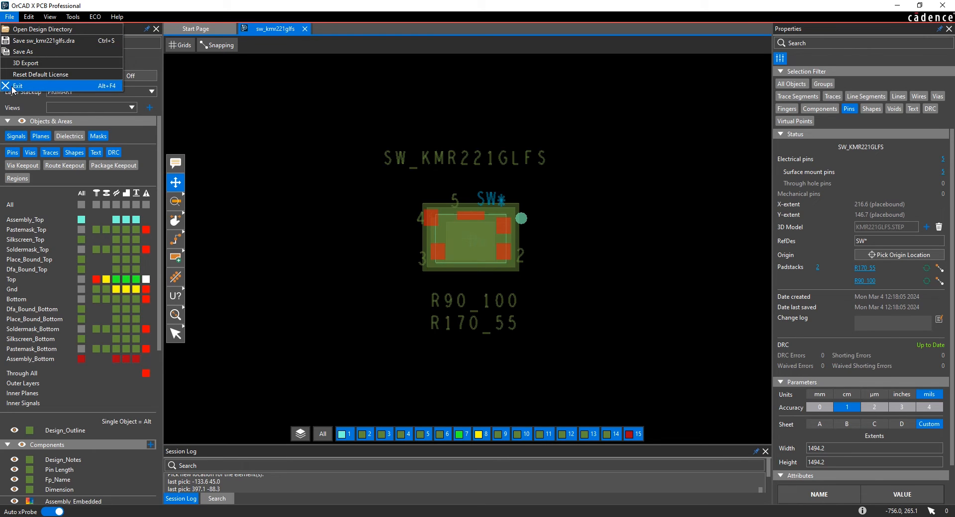
pyautogui.click(16, 85)
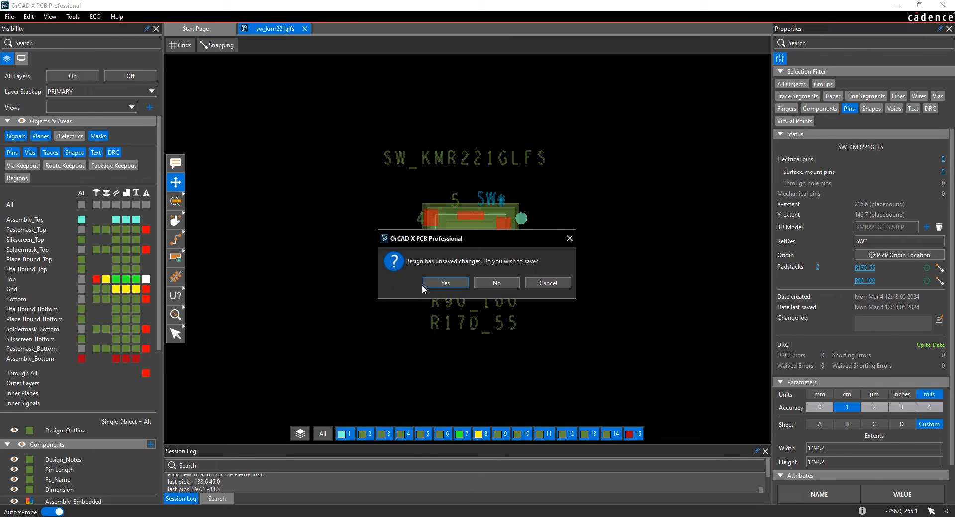
pyautogui.click(444, 282)
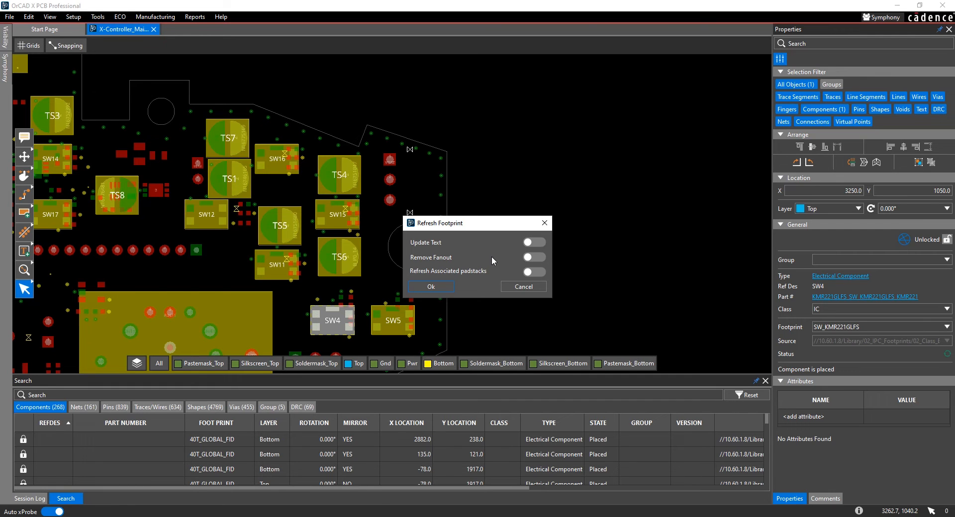
pyautogui.moveTo(518, 247)
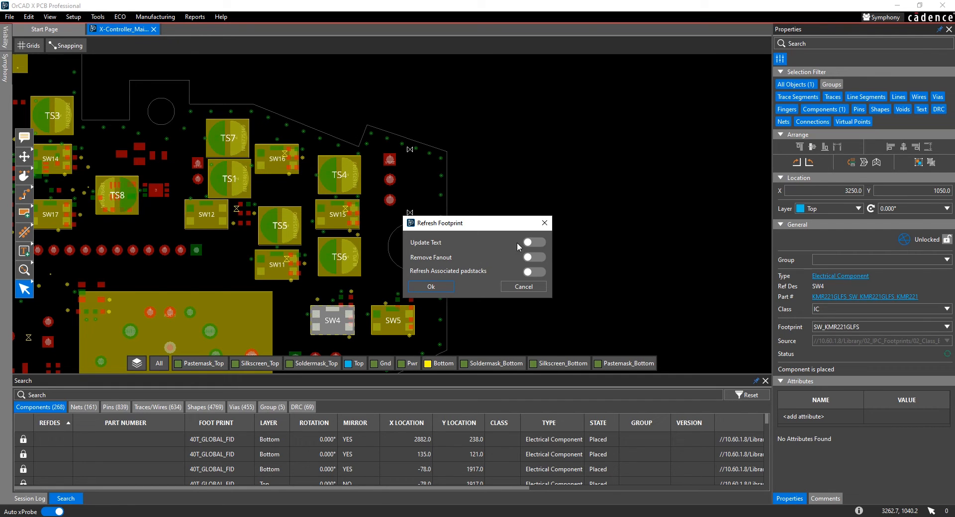
# Refresh SW4 with Update Text and Remove Fanout enabled, then select SW4 to verify.
pyautogui.click(532, 241)
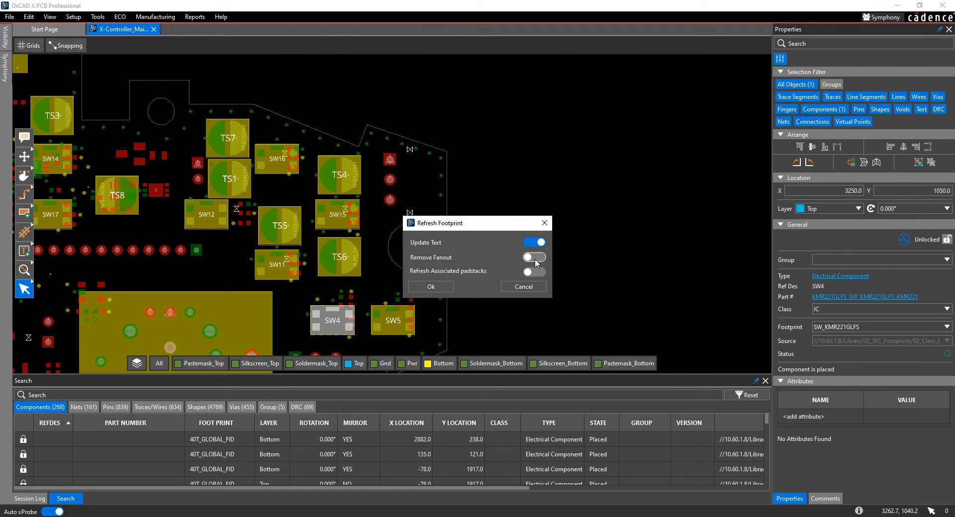
pyautogui.click(533, 256)
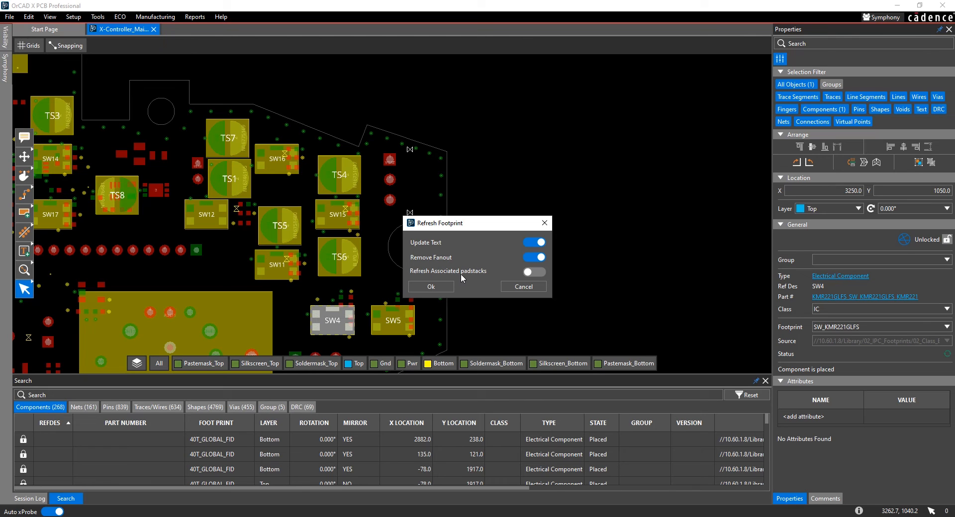
pyautogui.click(429, 286)
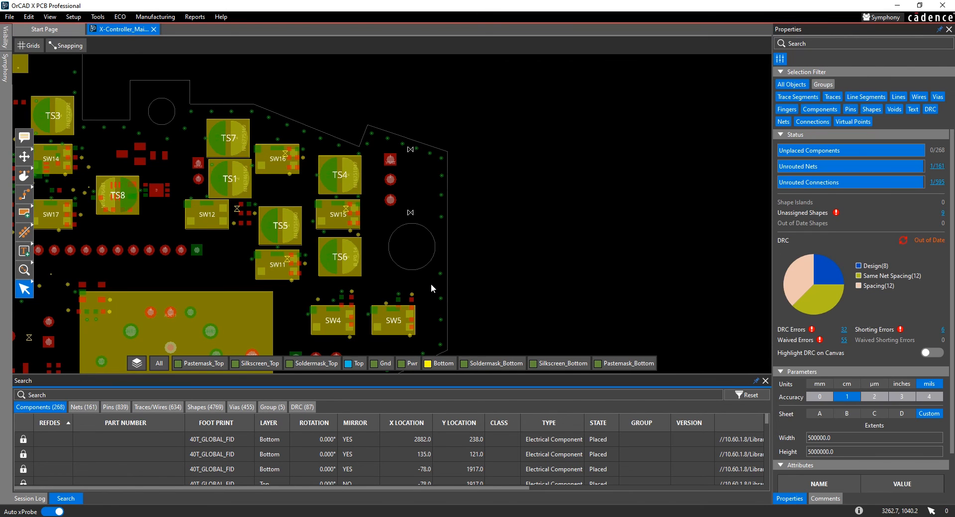
pyautogui.click(332, 320)
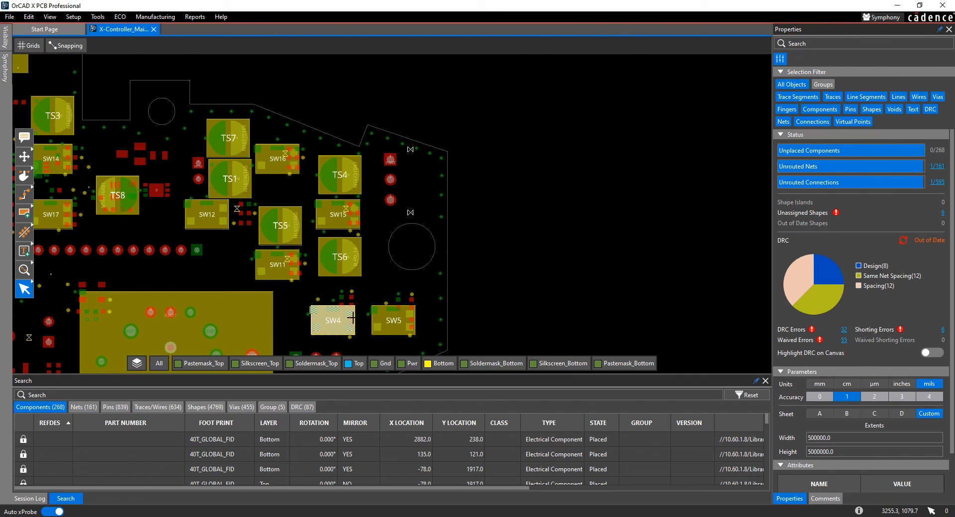